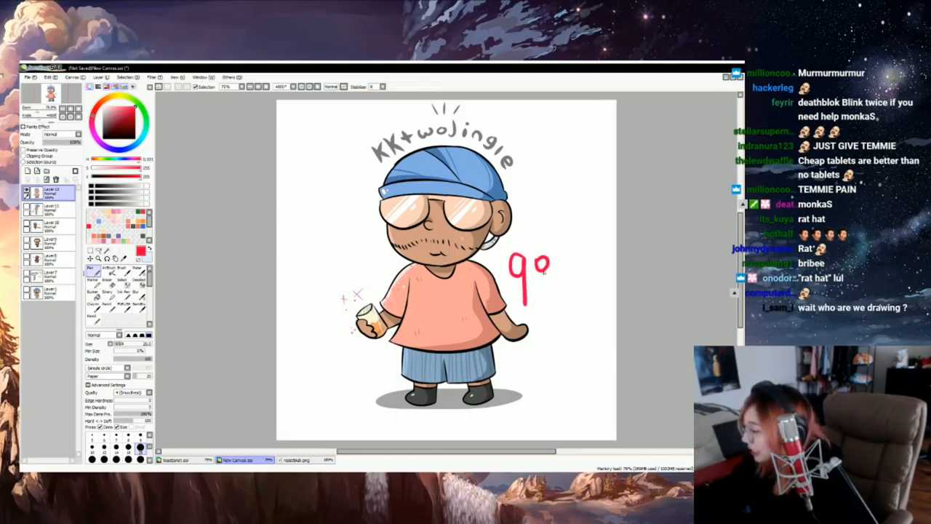
- Bring the next fan art onto the canvas: smiling man in pink headband and glasses on blue
{"action": "left_click_drag", "start_coordinate": [549, 277], "coordinate": [590, 299]}
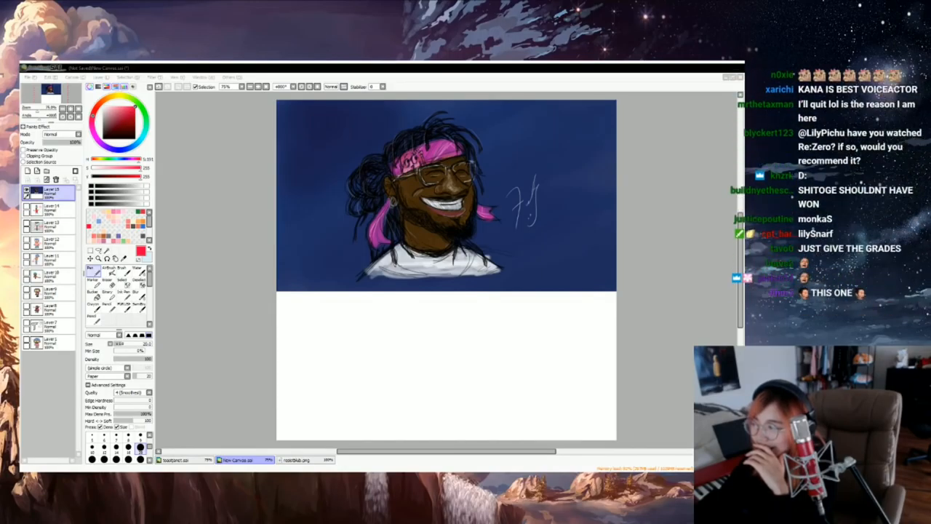
{"action": "scroll", "scroll_direction": "down", "scroll_amount": 3}
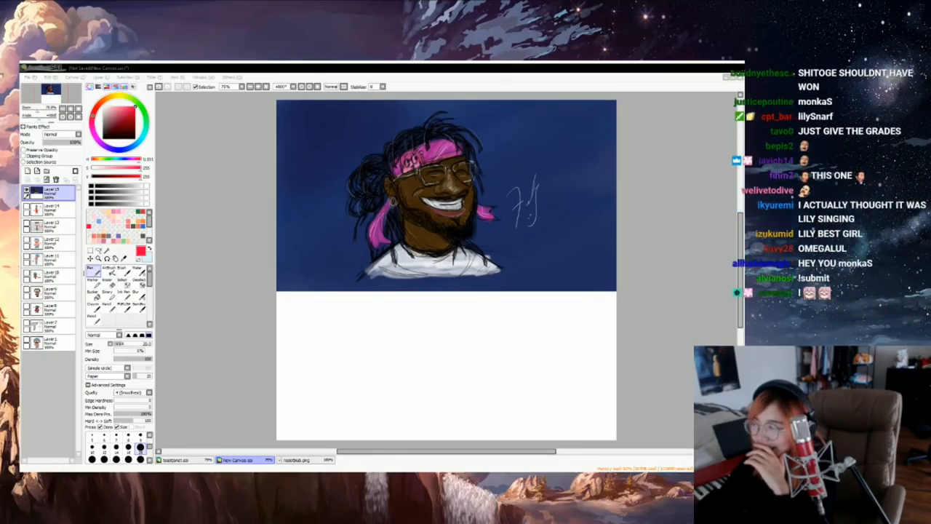